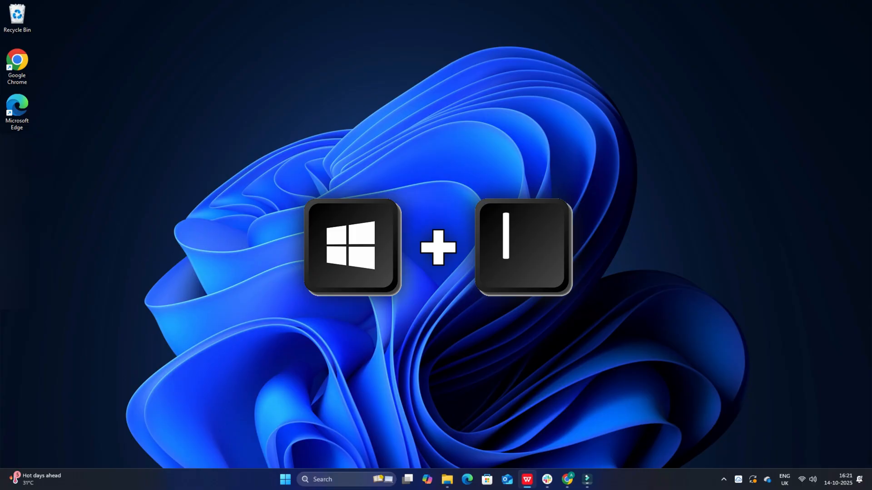
# Launch Settings with Win+I to reach Windows Update advanced options
pyautogui.press('Win+i')
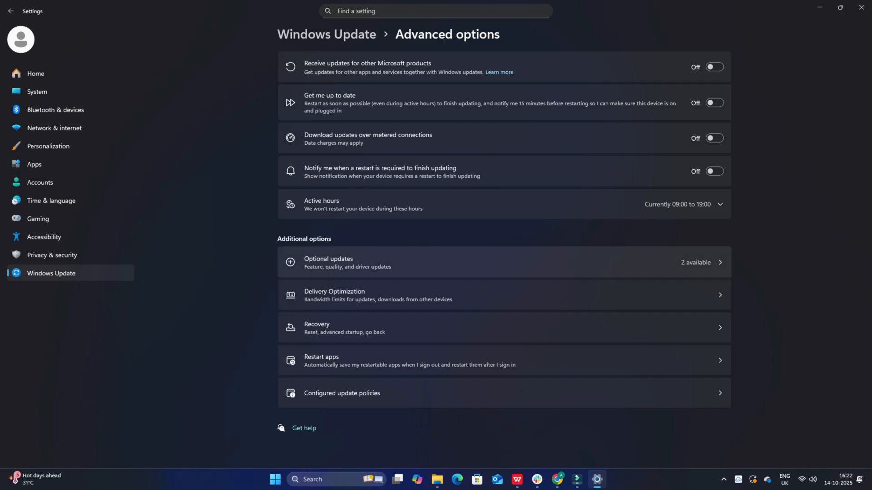
# Leave the advanced update options page to search for 'Check for updates'
pyautogui.click(503, 262)
pyautogui.write('Check for Updates')
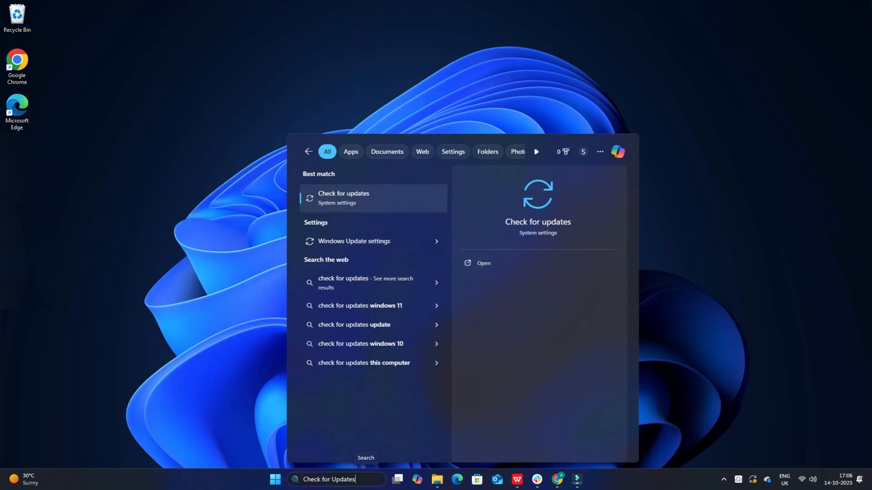
# Review Windows Update status showing a pending restart, then search for 'Task Scheduler'
pyautogui.click(343, 197)
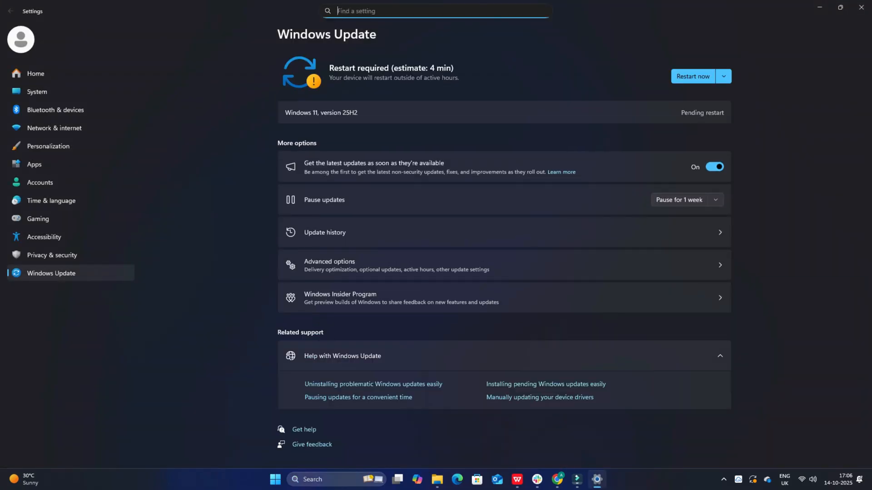
pyautogui.write('Task Scheduler')
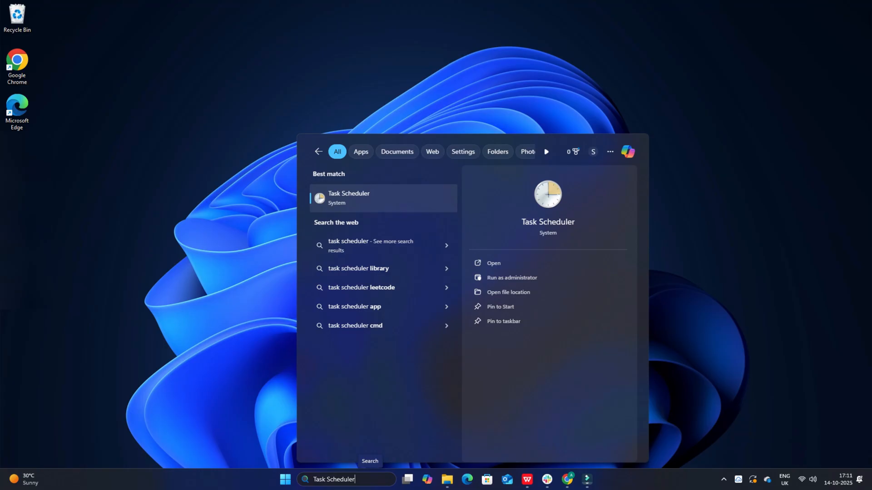
# Launch Task Scheduler, show the Task Scheduler Library tasks and select AMDAutoUpdate
pyautogui.click(349, 197)
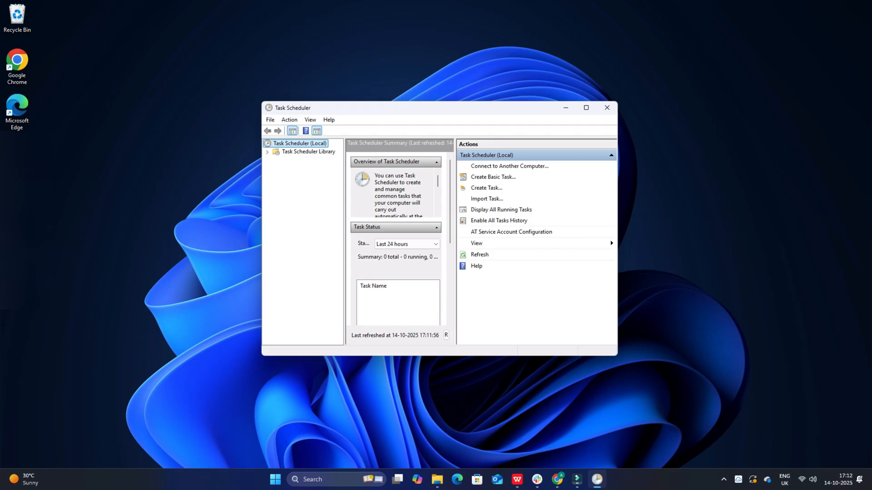
pyautogui.click(309, 152)
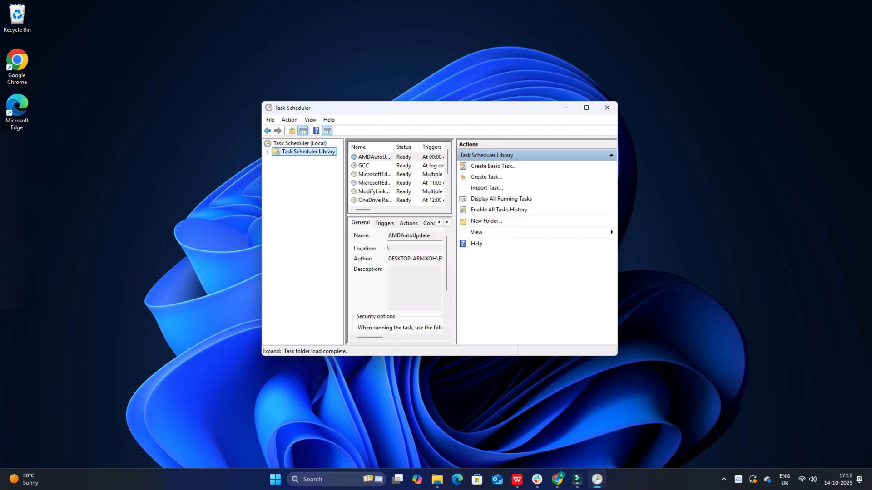
pyautogui.click(372, 157)
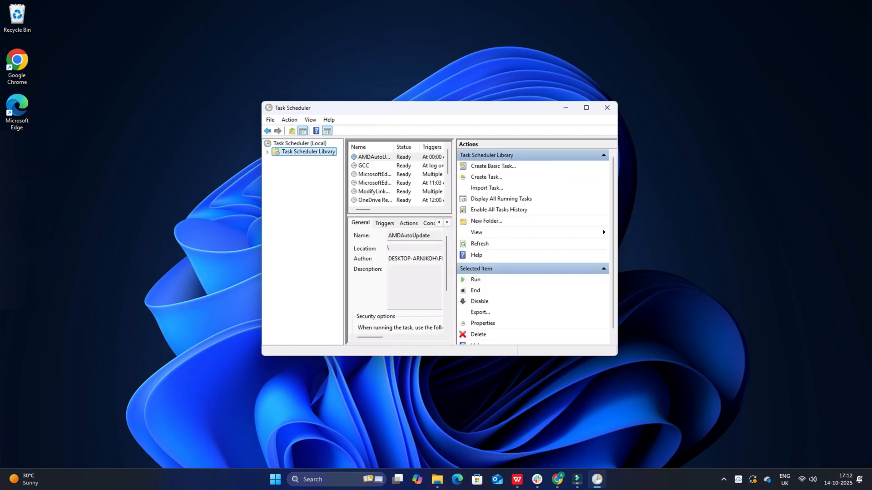